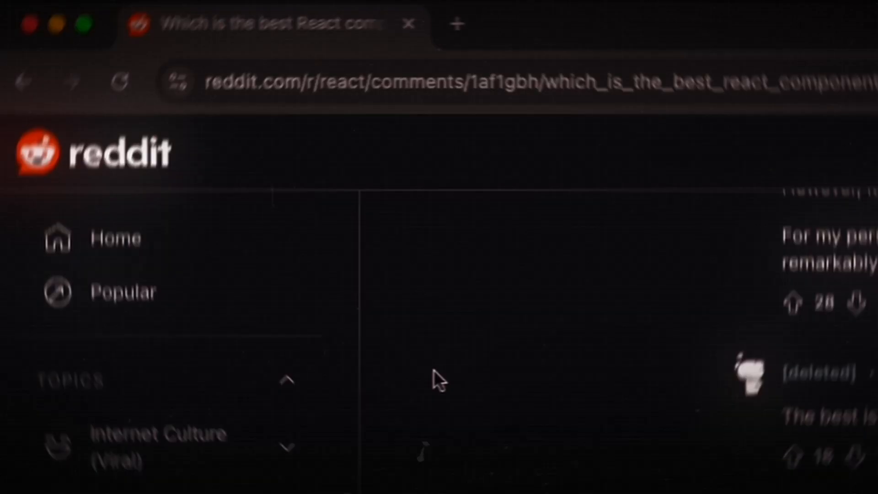
Apply the Dark theme preset in Ant Design's Customize Theme preview, darkening the demo interface.
{"action": "scroll", "scroll_direction": "down", "scroll_amount": 3}
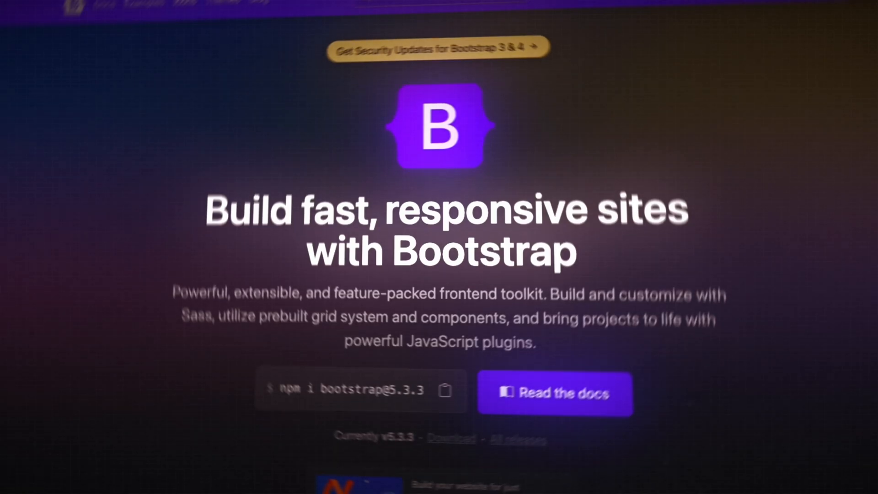
{"action": "scroll", "scroll_direction": "down", "scroll_amount": 3}
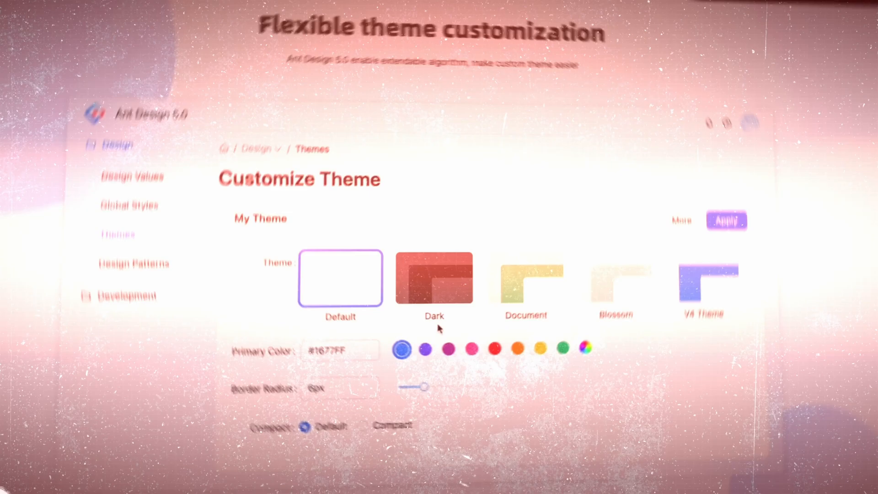
{"action": "left_click", "coordinate": [434, 279]}
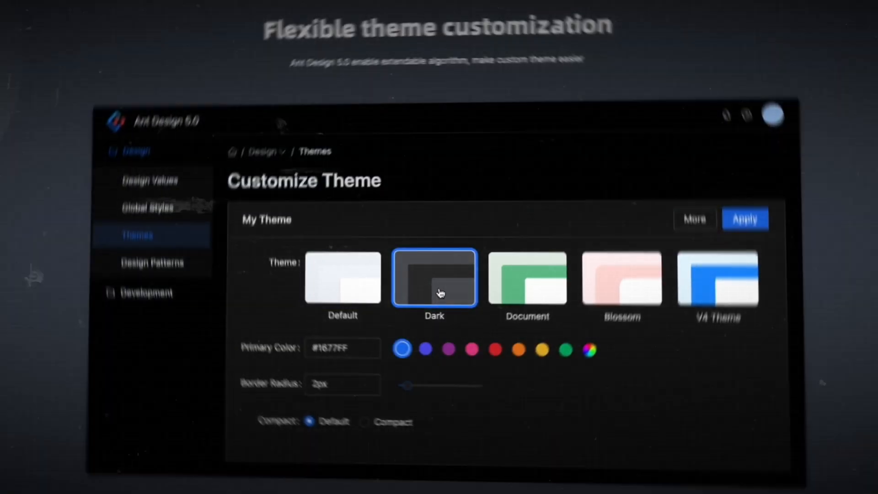